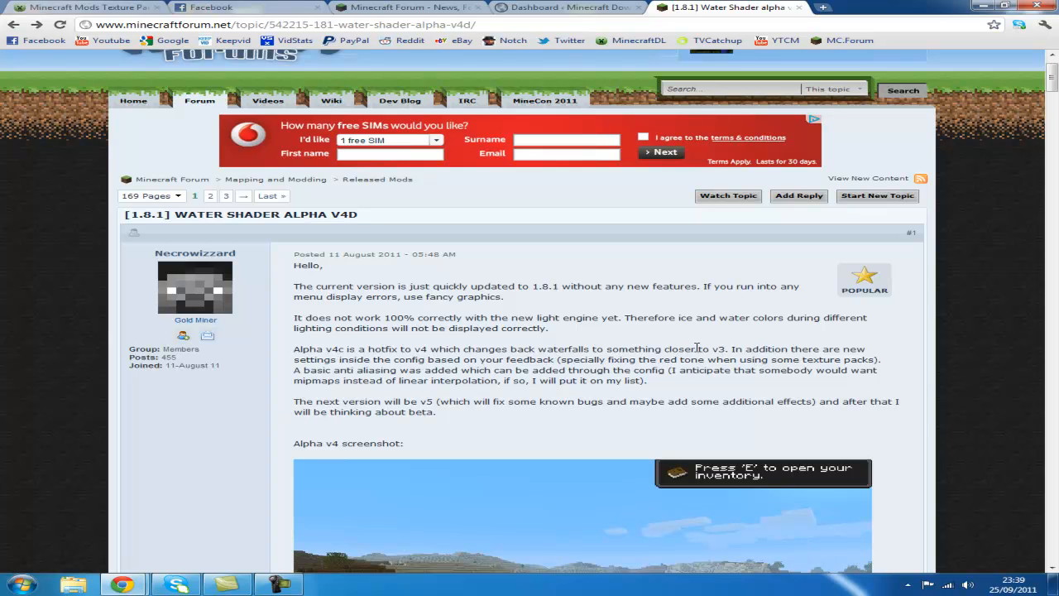
mouse_move(754, 282)
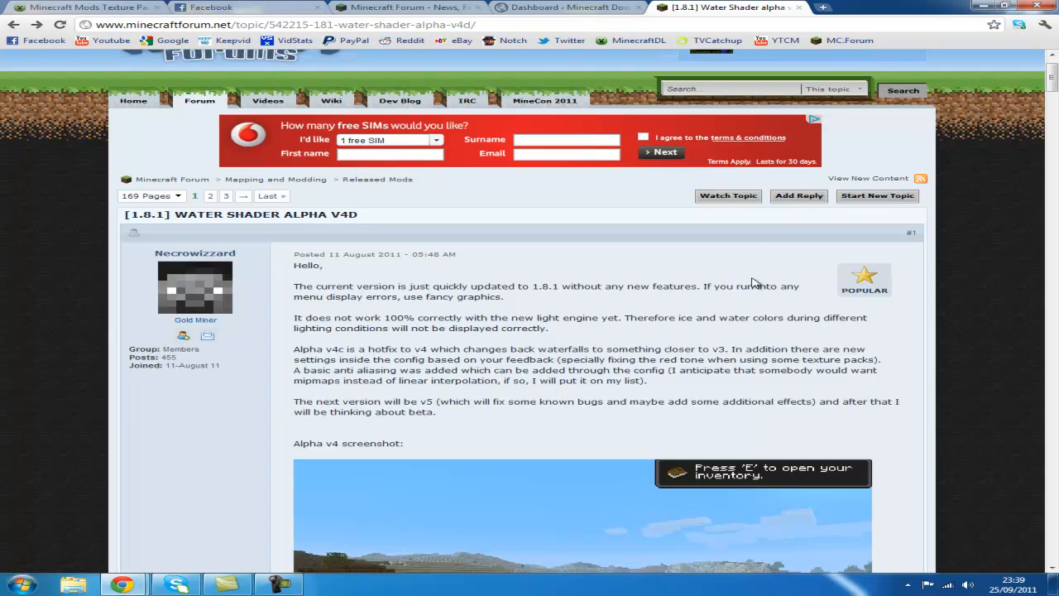
Scroll the Water Shader Alpha v4d thread down to its Downloads and install instructions
click(281, 24)
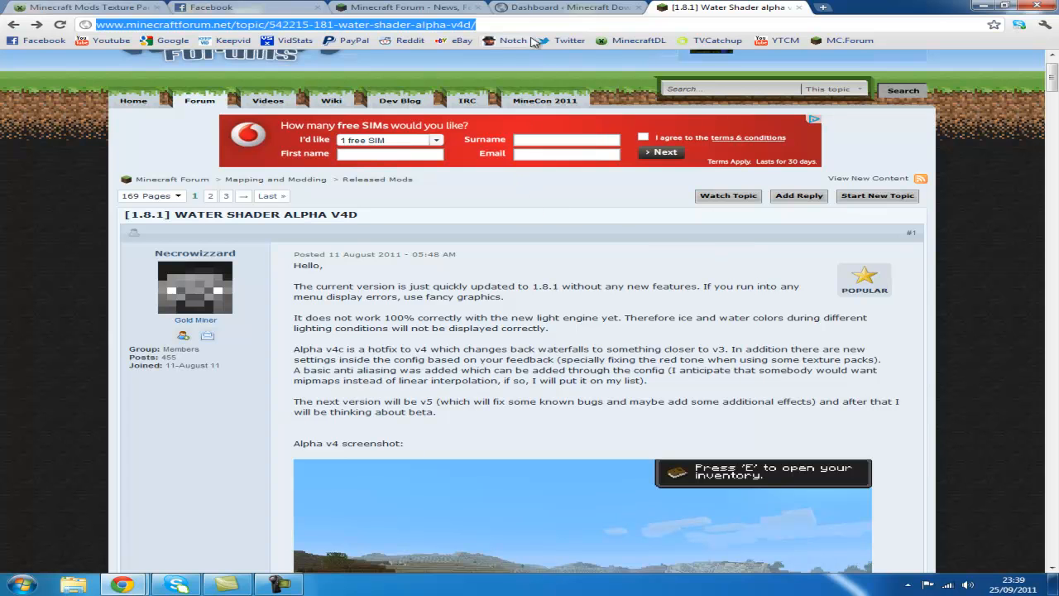
scroll(down, 3)
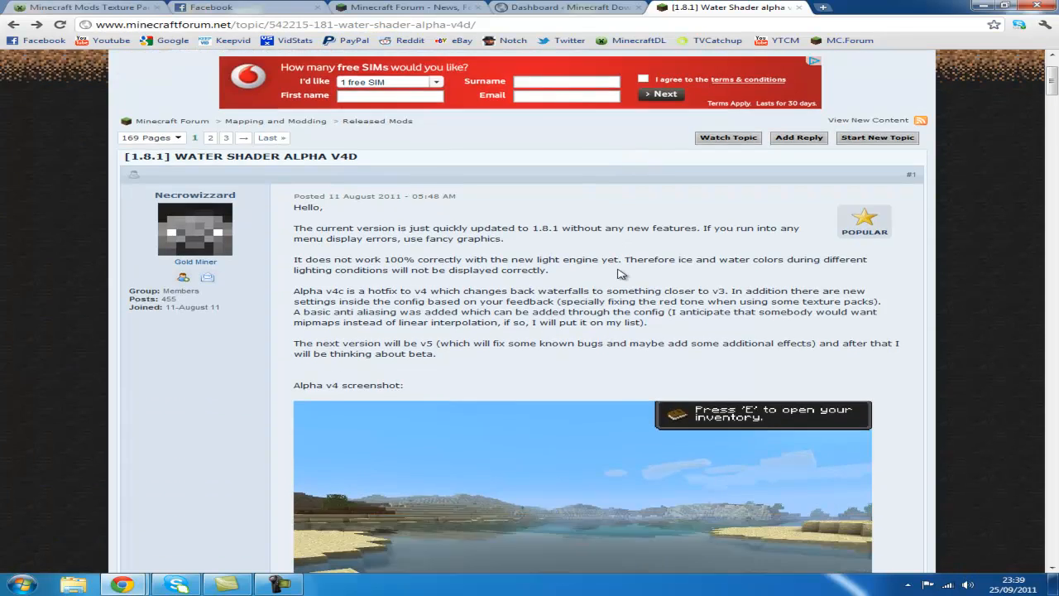
scroll(down, 3)
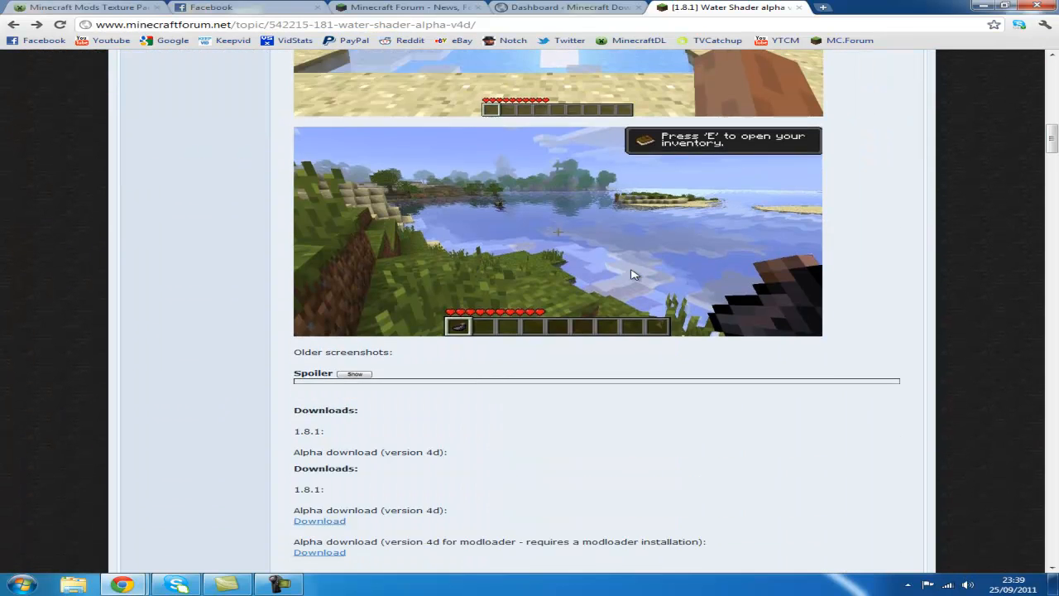
scroll(down, 3)
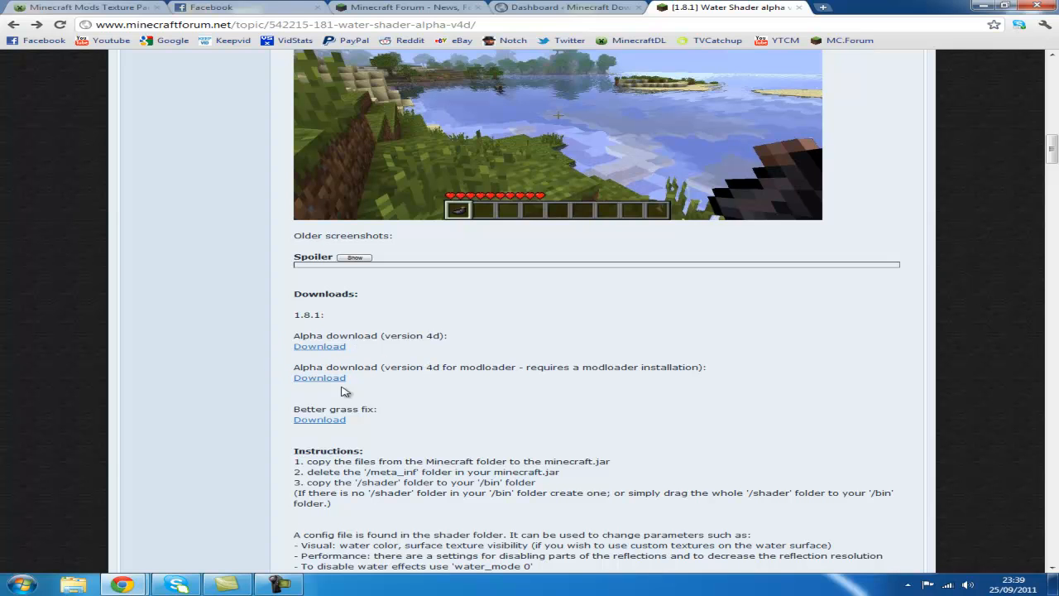
mouse_move(441, 516)
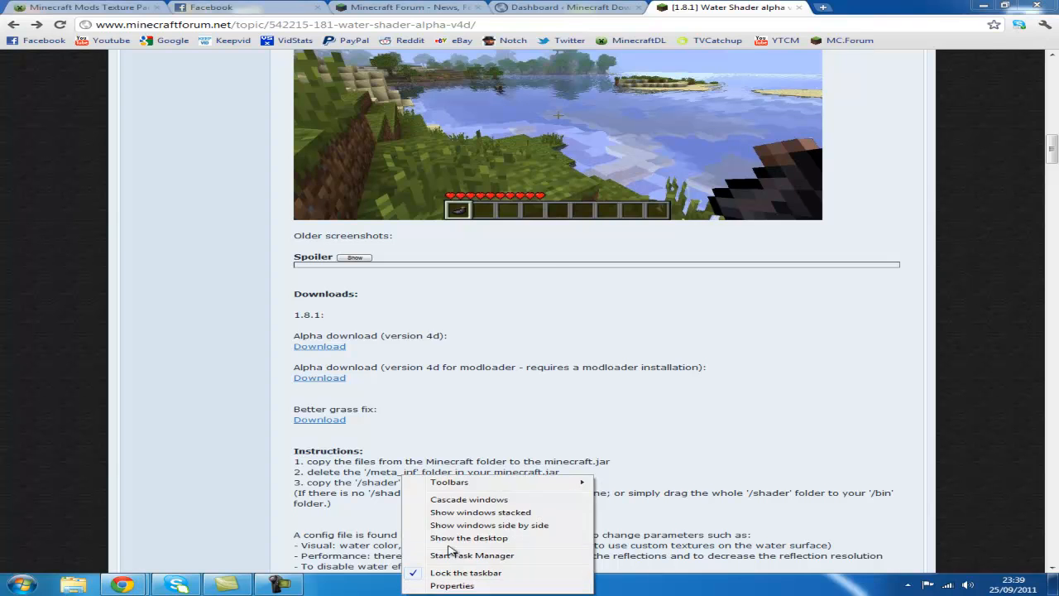
Drag water_shader_v4d from Downloads onto the desktop and close Explorer
click(468, 537)
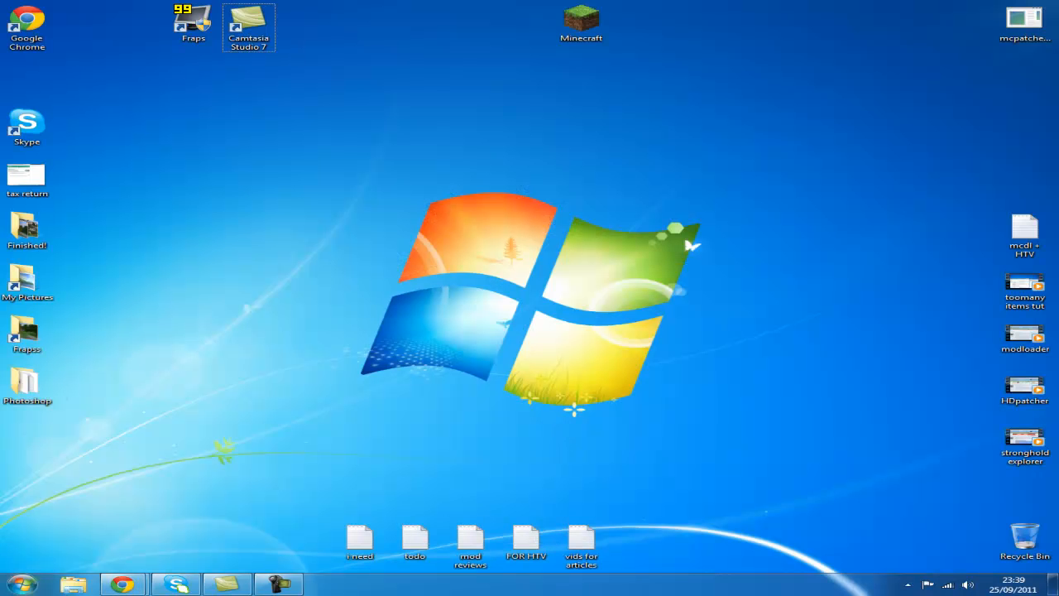
click(74, 584)
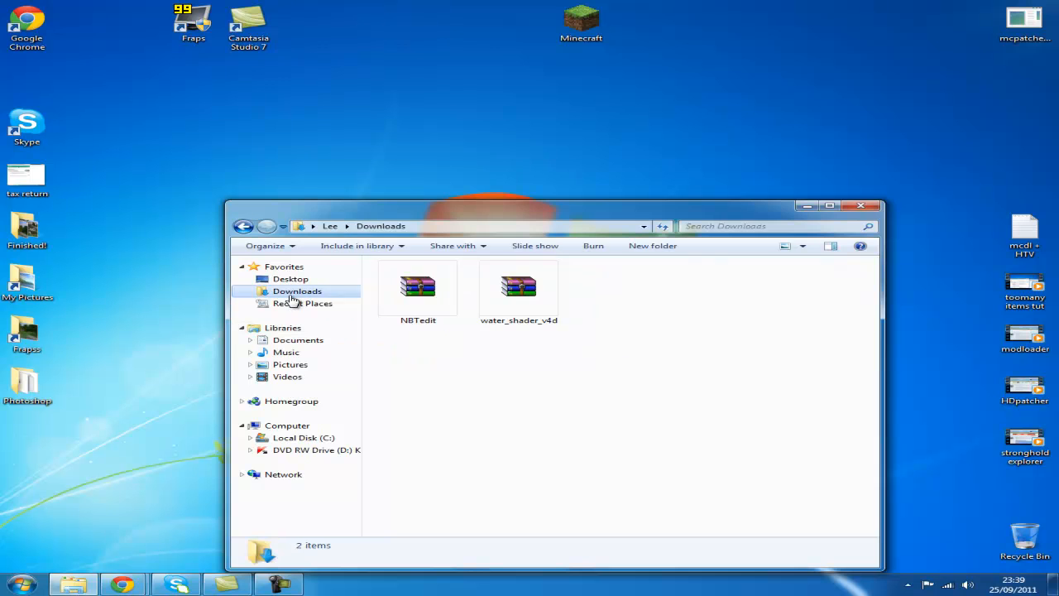
click(518, 290)
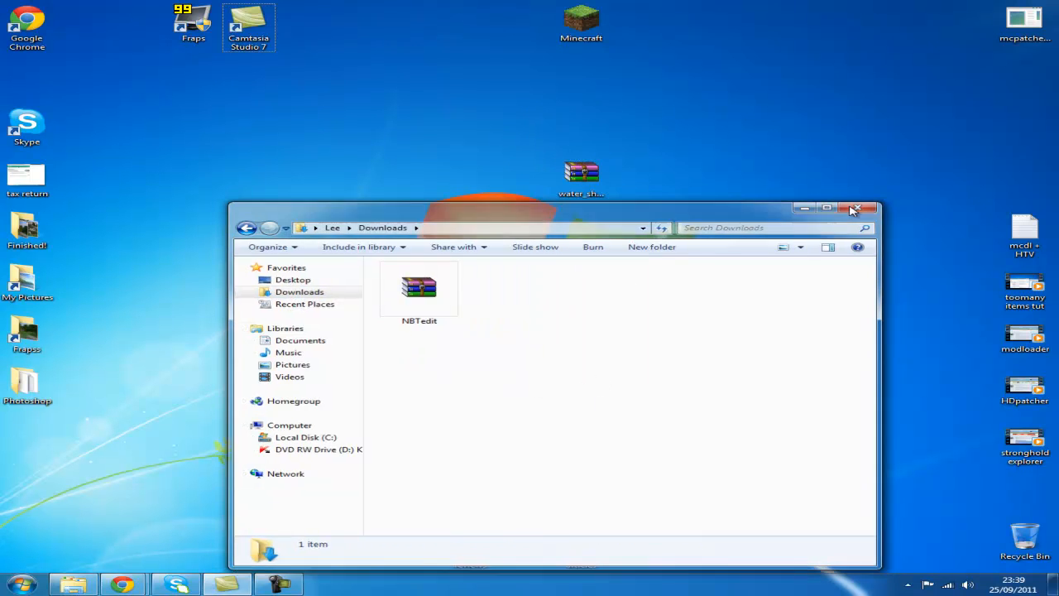
click(856, 208)
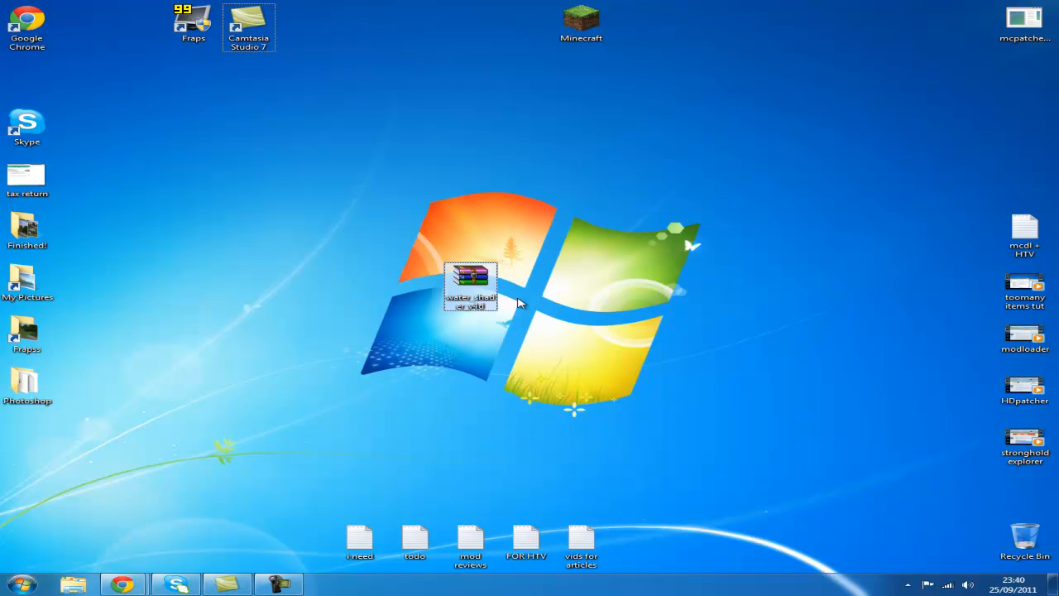
Open water_shader_v4d.zip in WinRAR and search the Start menu for appdata
double_click(470, 287)
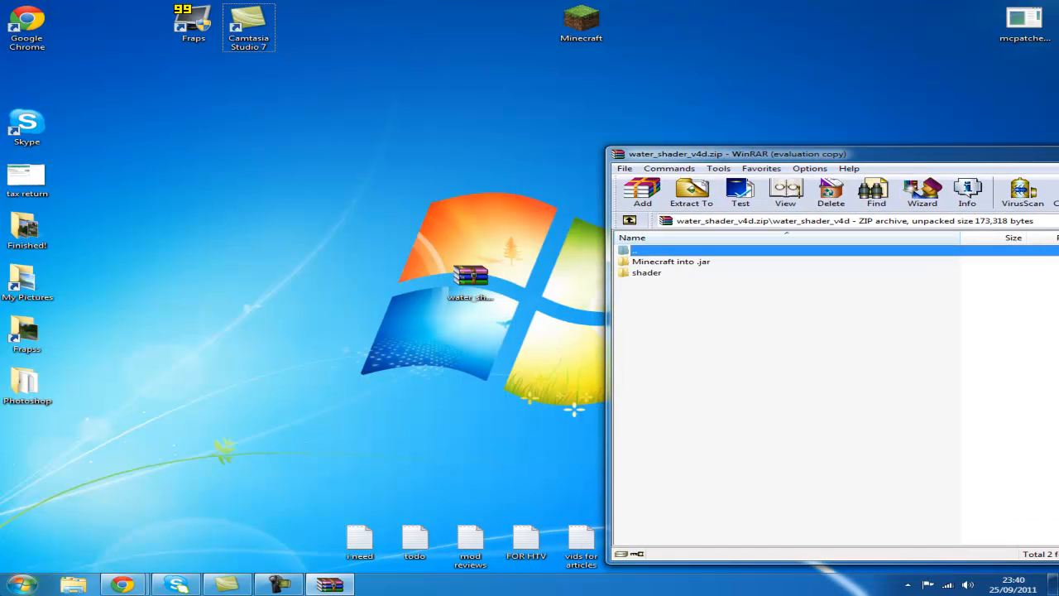
click(22, 584)
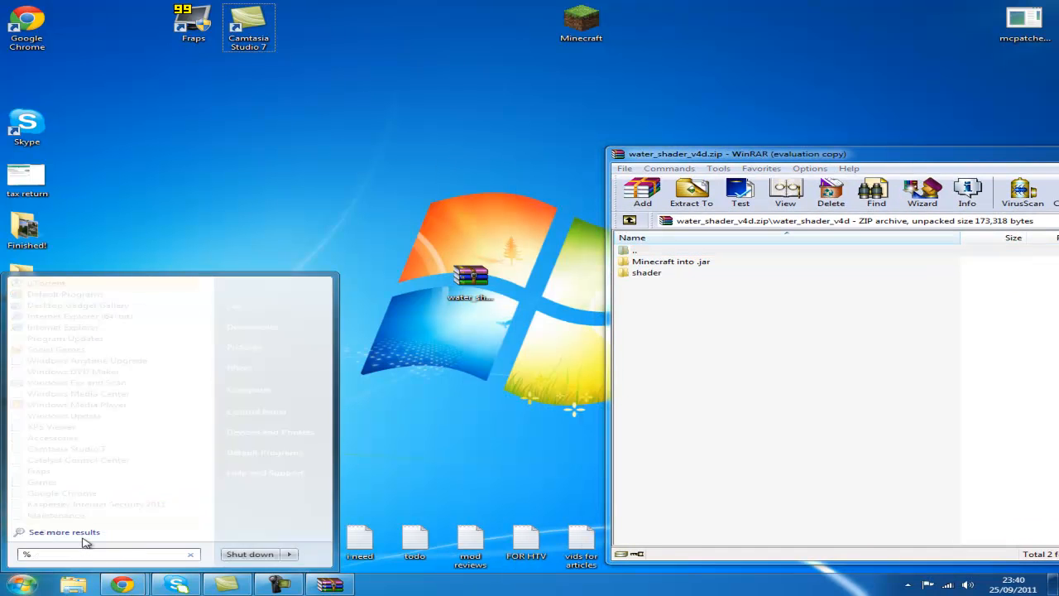
text(appdat)
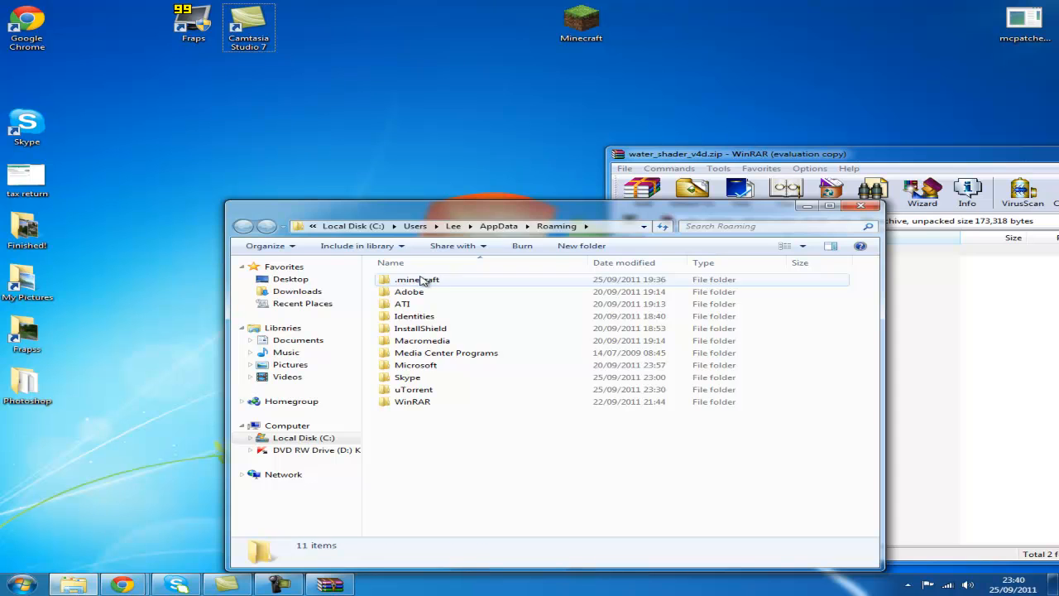
Open minecraft.jar from .minecraft\bin with the WinRAR archiver
double_click(416, 278)
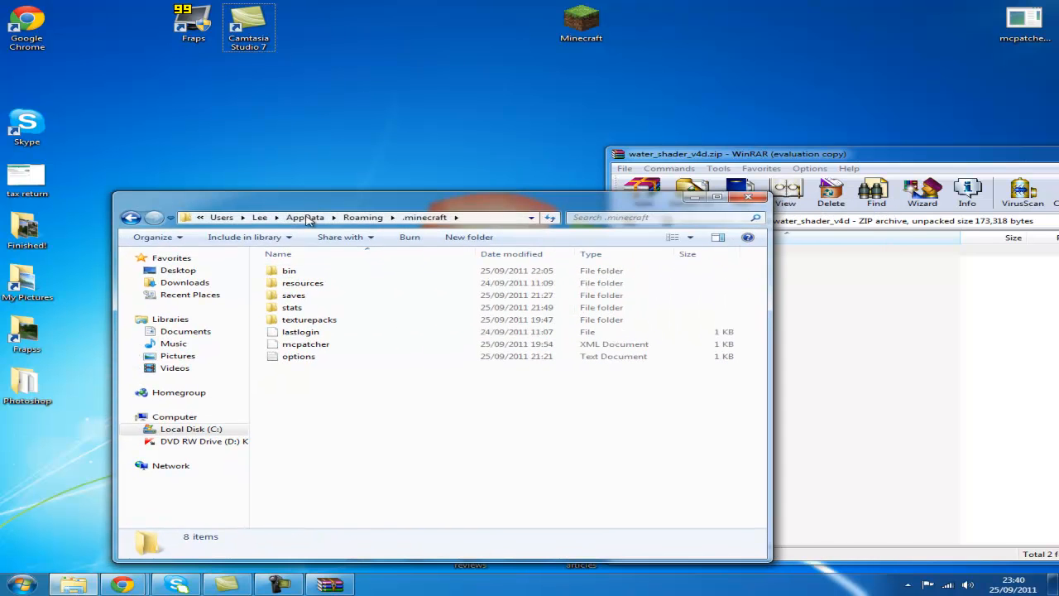
double_click(289, 271)
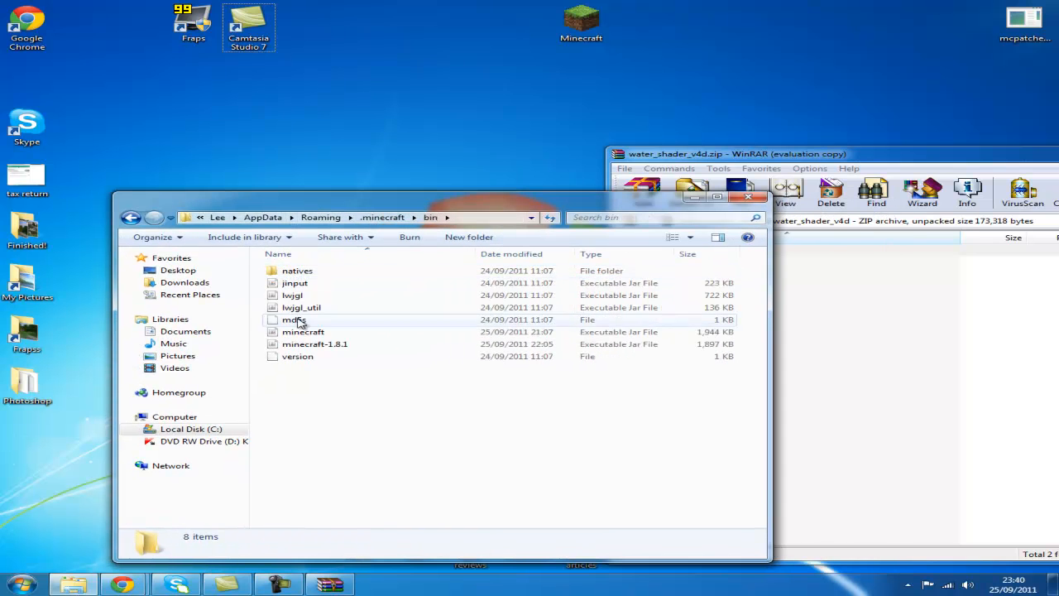
right_click(331, 339)
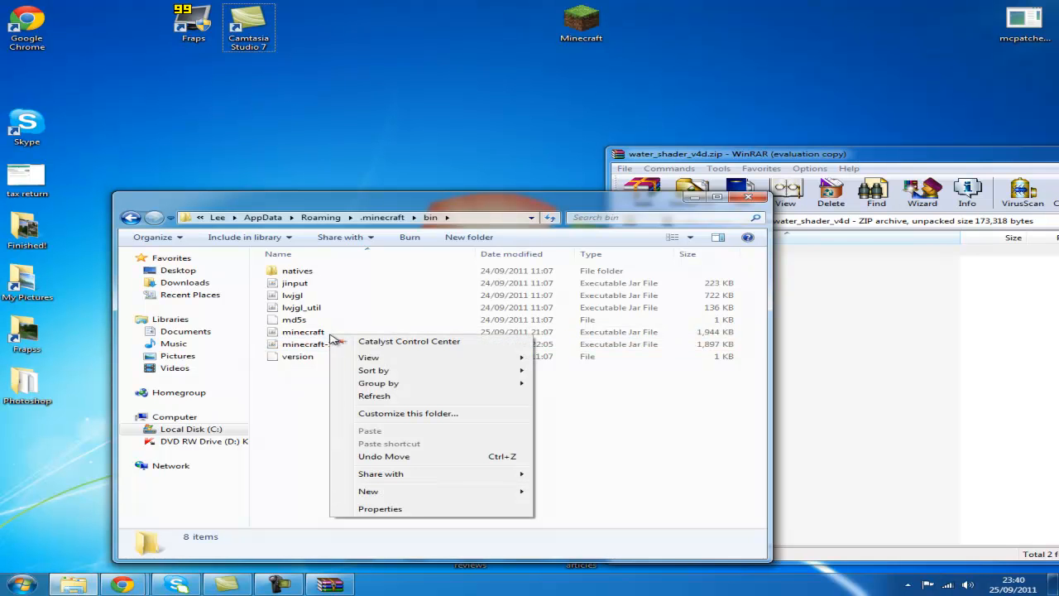
click(668, 428)
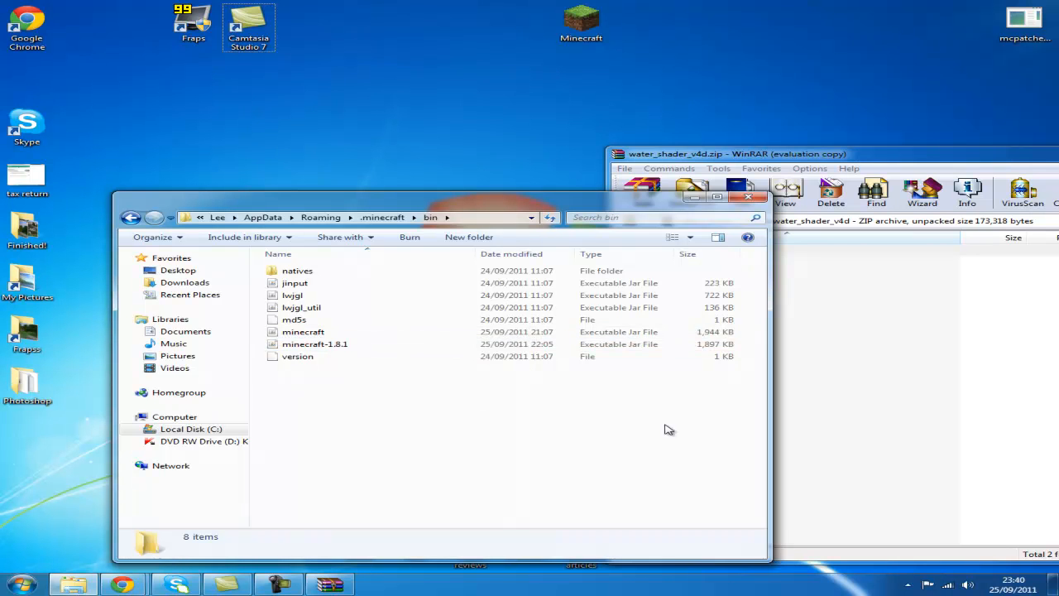
right_click(303, 331)
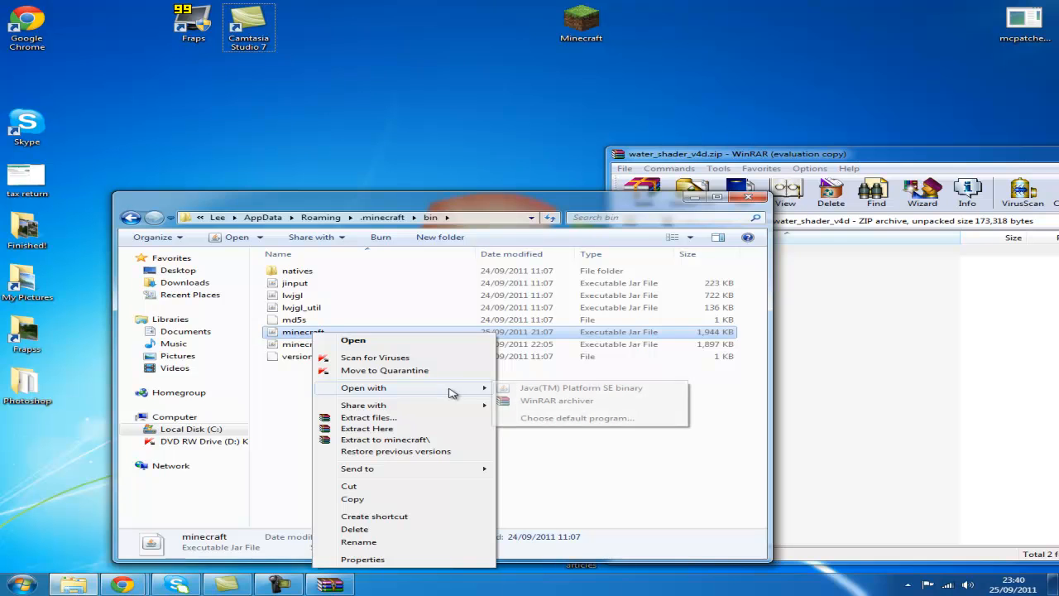
click(555, 401)
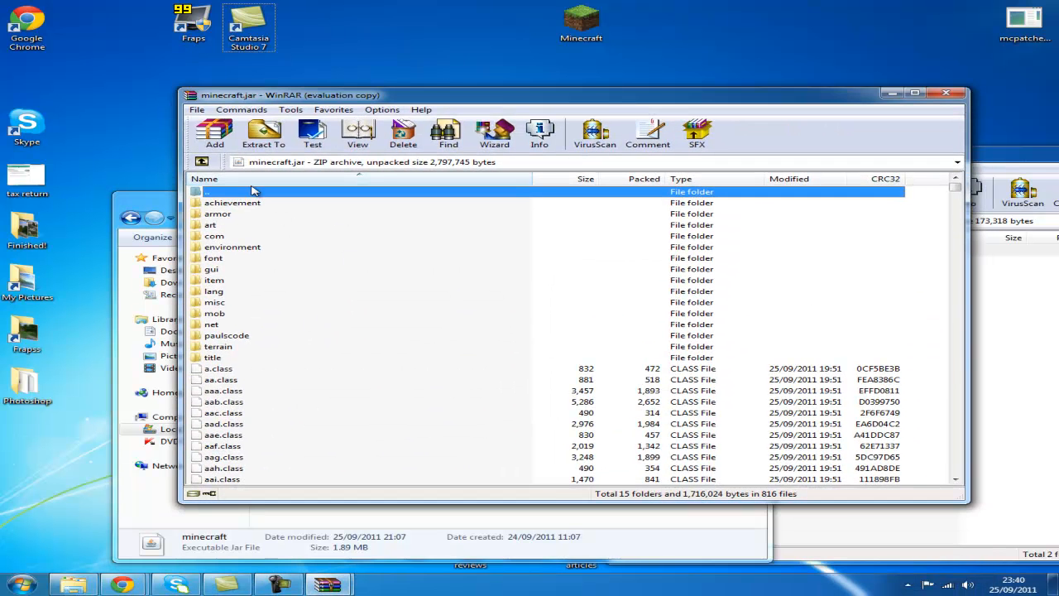
mouse_move(296, 358)
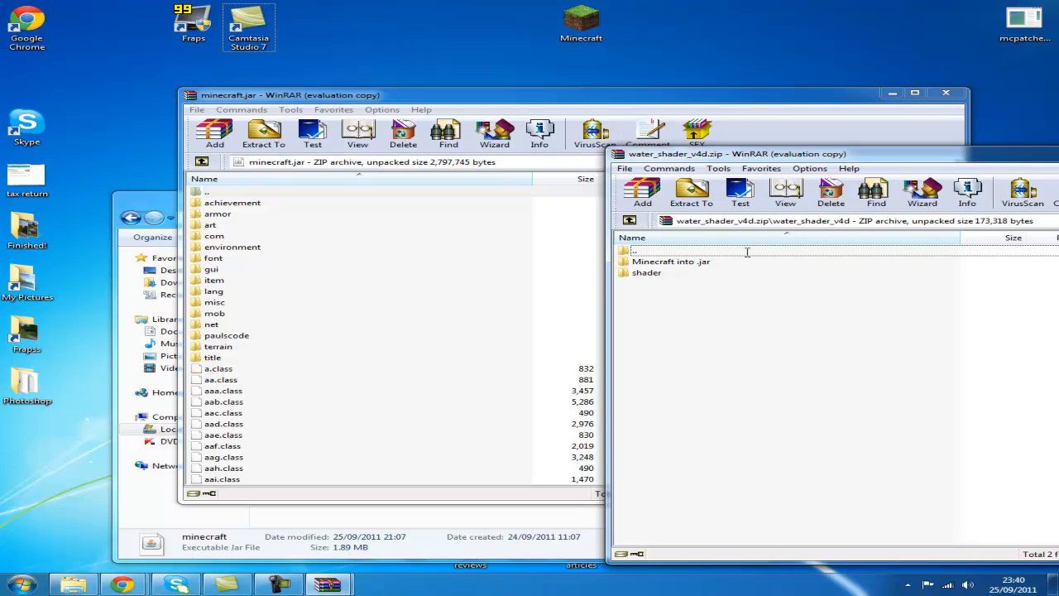
mouse_move(853, 276)
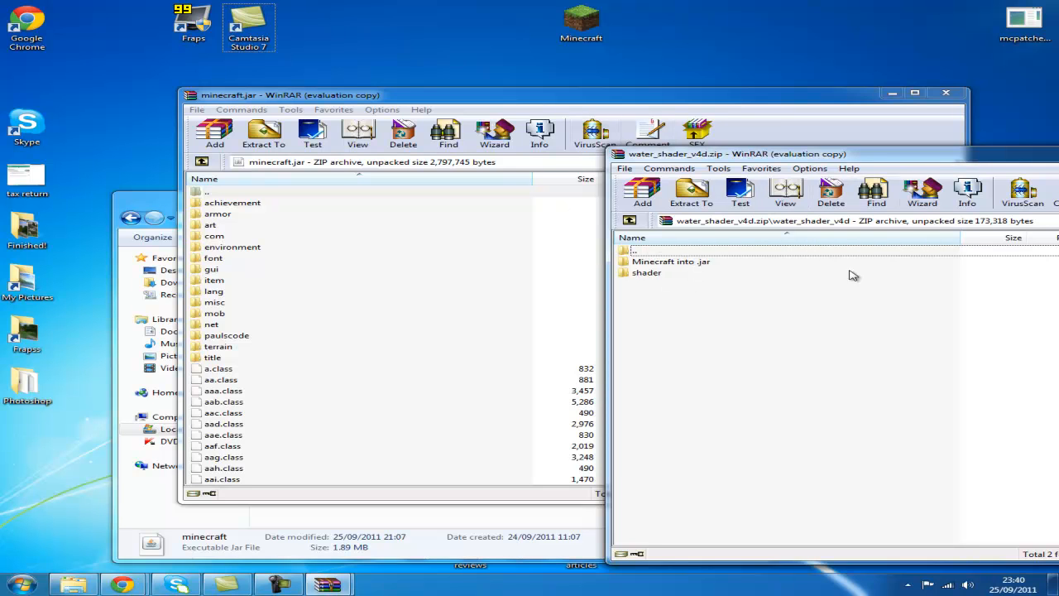
Drag the six .class files from 'Minecraft into .jar' into minecraft.jar
double_click(671, 261)
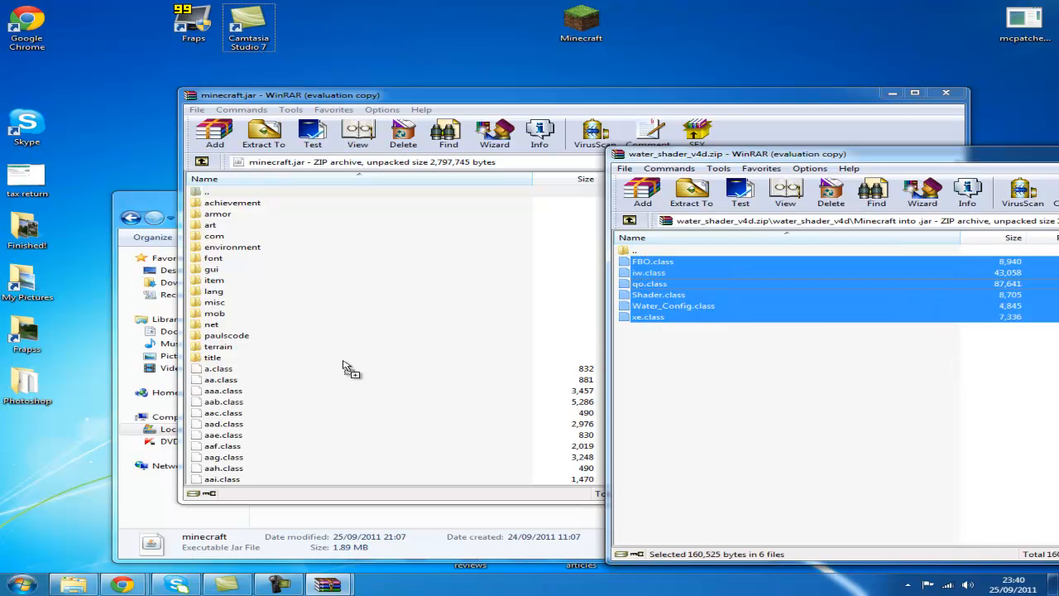
click(788, 365)
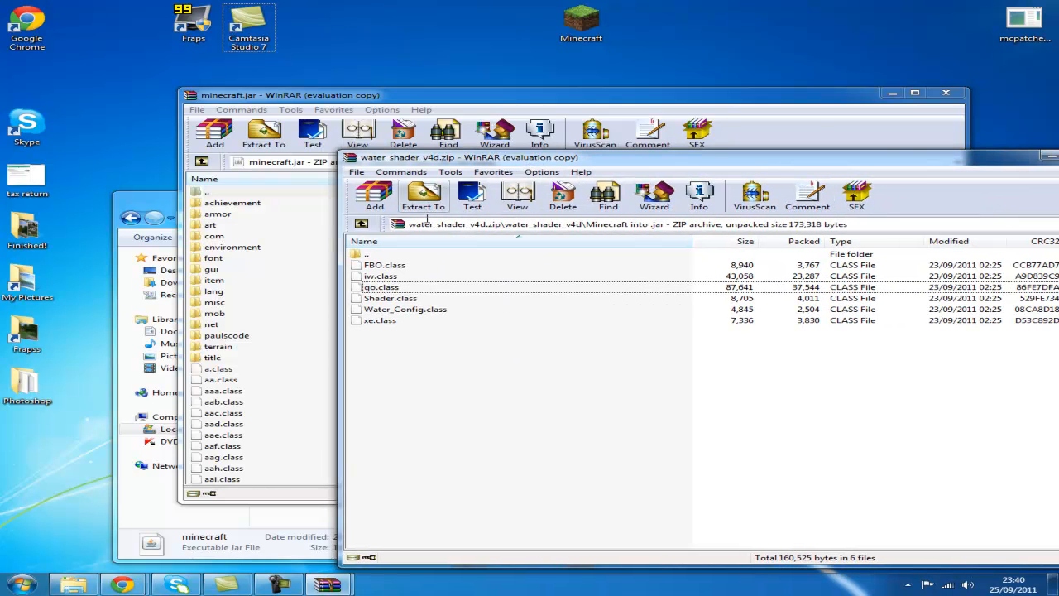
mouse_move(385, 256)
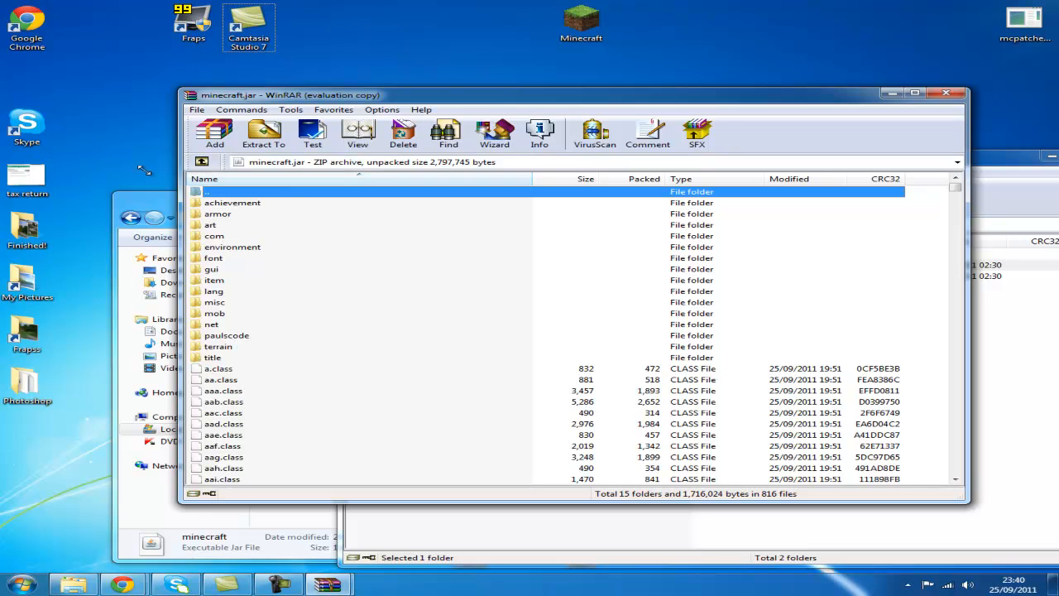
mouse_move(231, 220)
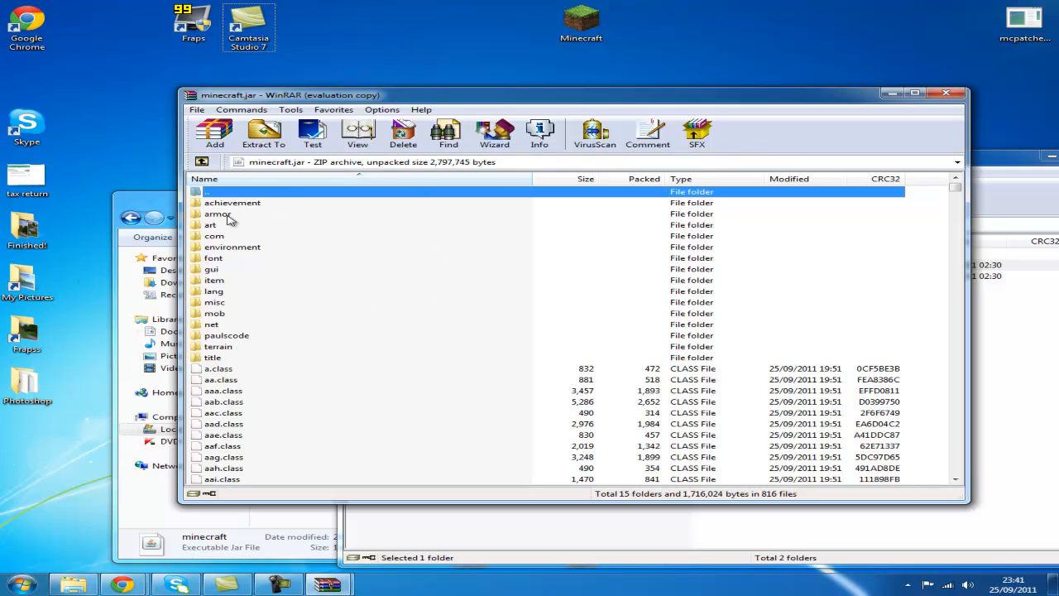
mouse_move(960, 91)
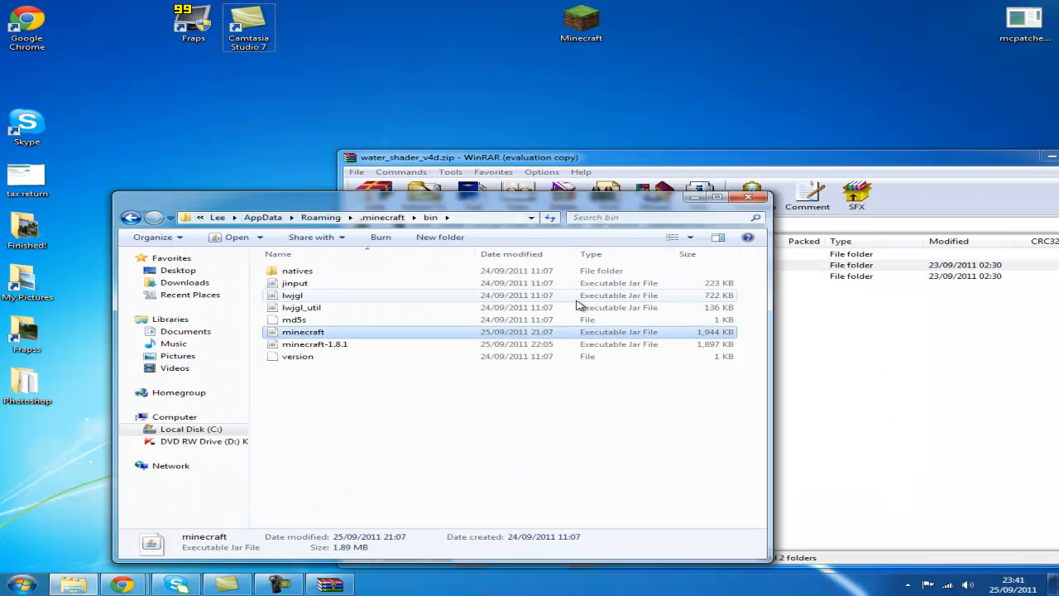
mouse_move(709, 163)
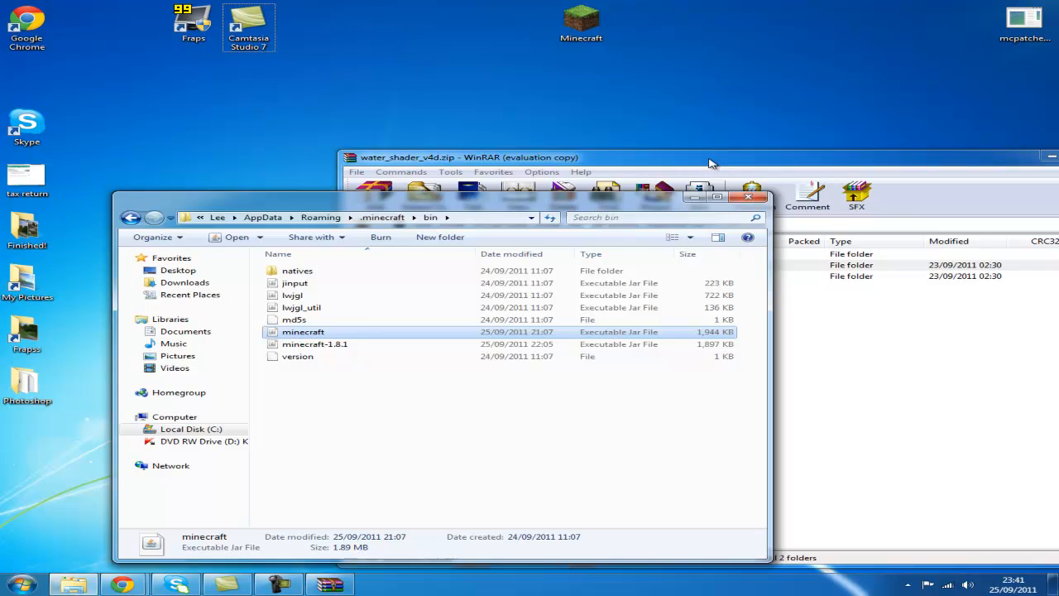